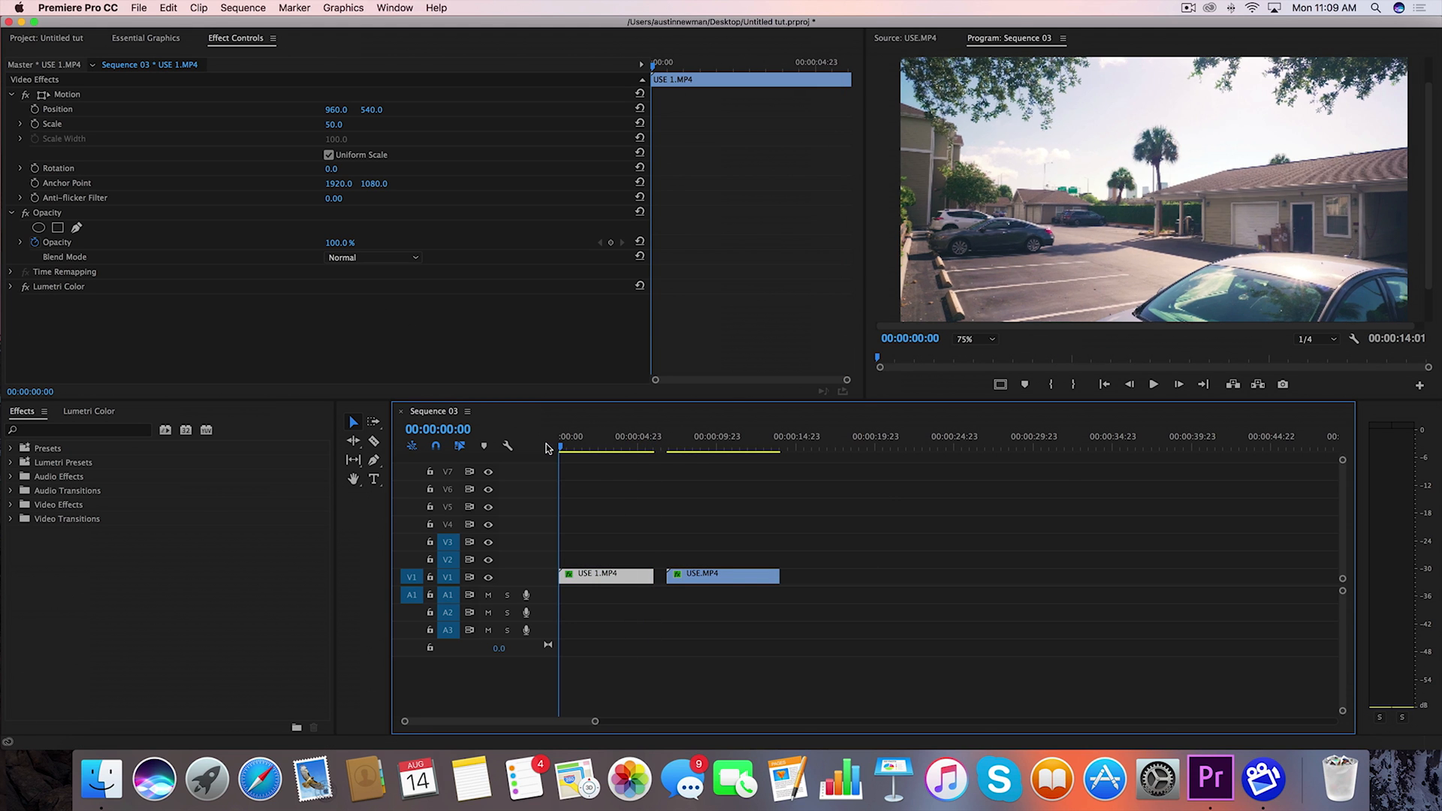
Scrub through USE 1.MP4 to the frame just after the hand passes the lens
{"action": "left_click", "coordinate": [562, 446]}
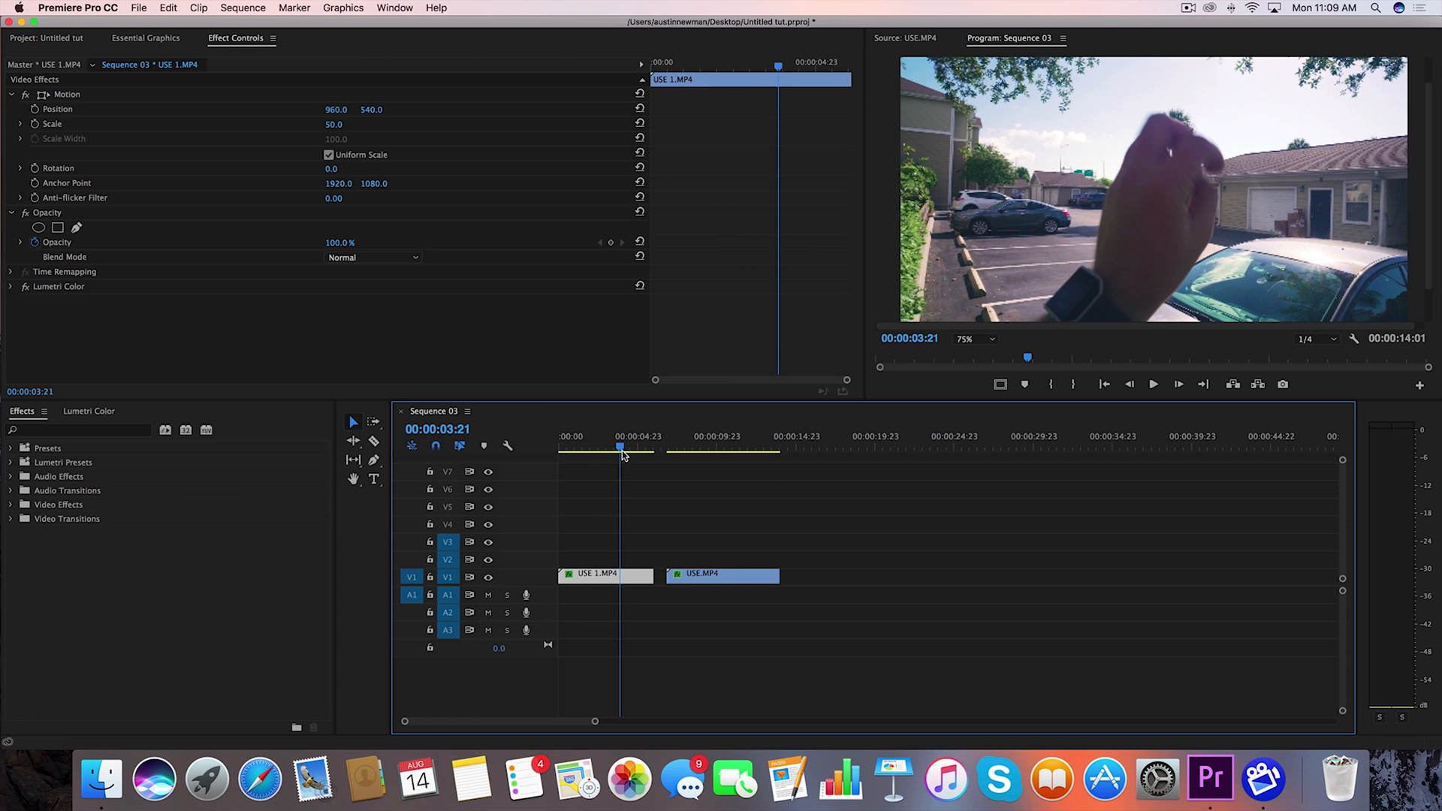
{"action": "left_click", "coordinate": [624, 448]}
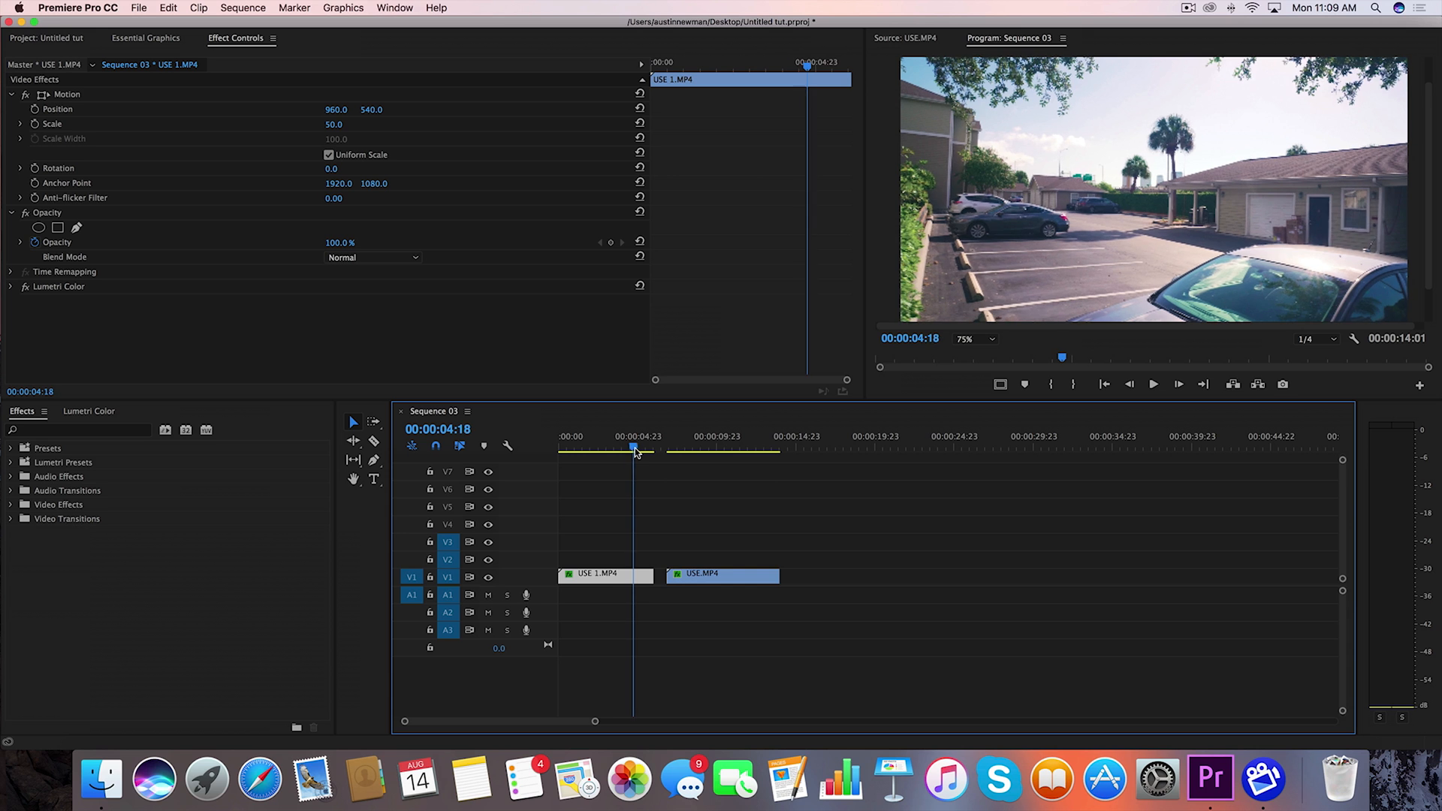
{"action": "left_click", "coordinate": [644, 447]}
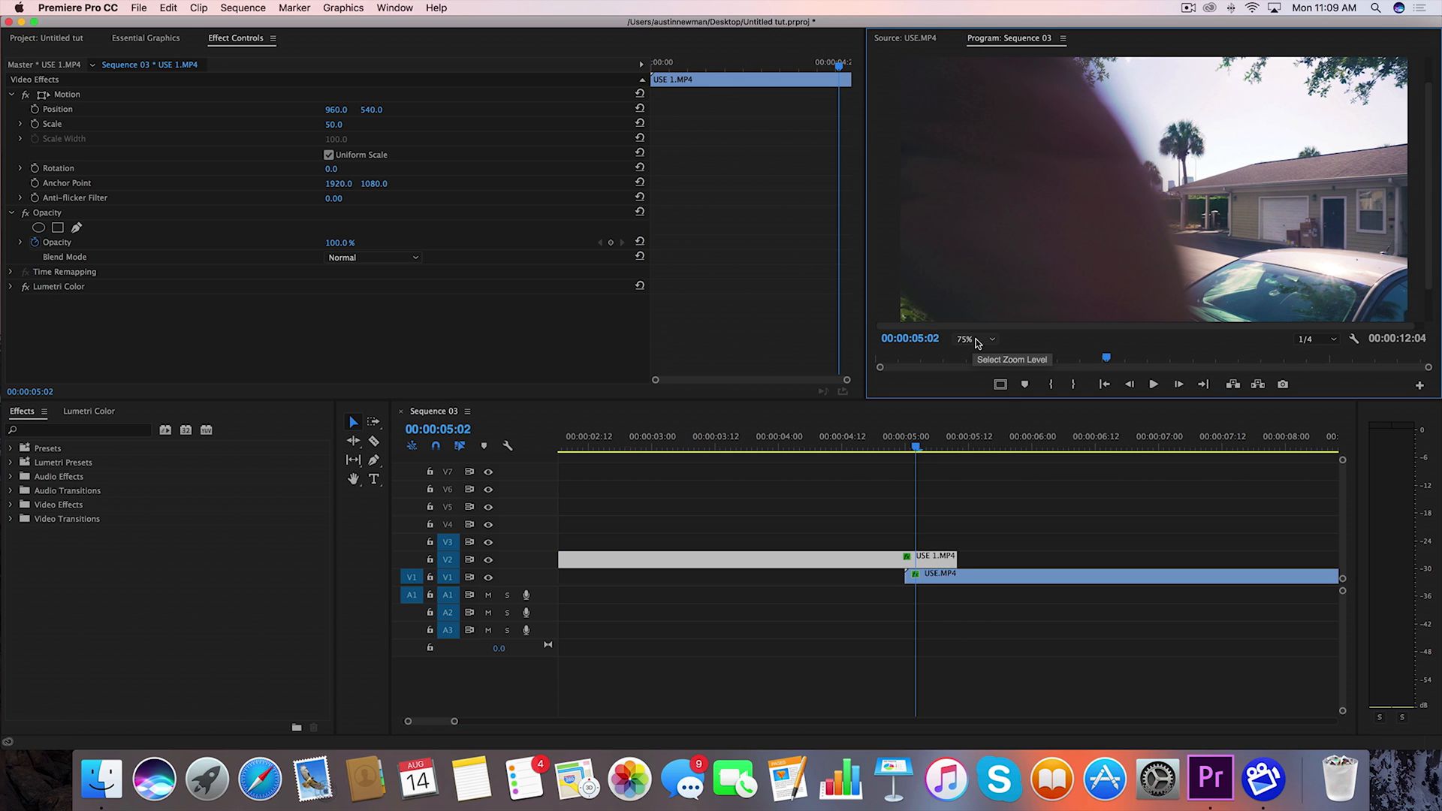
Set the Program Monitor zoom level to 50%
{"action": "left_click", "coordinate": [975, 338]}
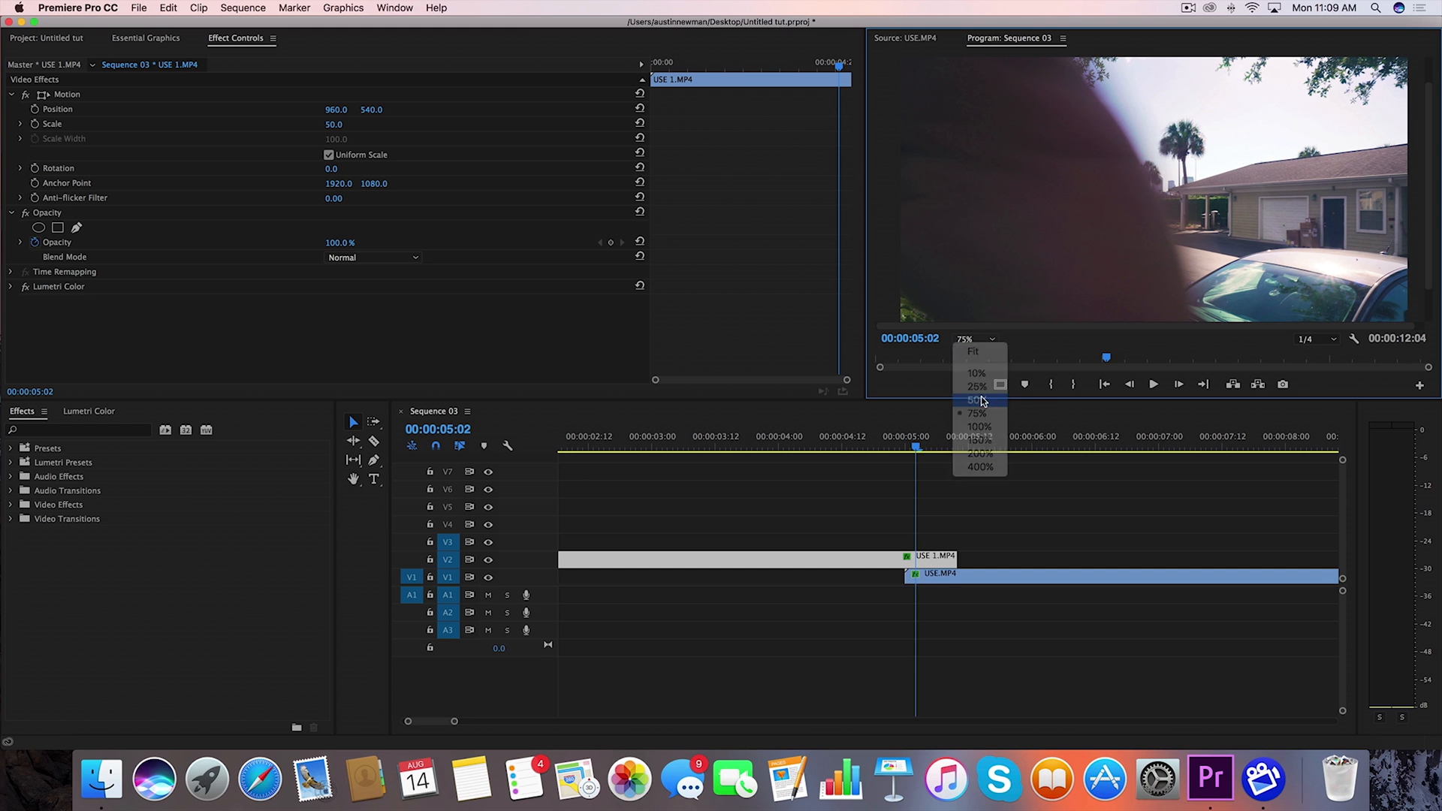
{"action": "left_click", "coordinate": [977, 402]}
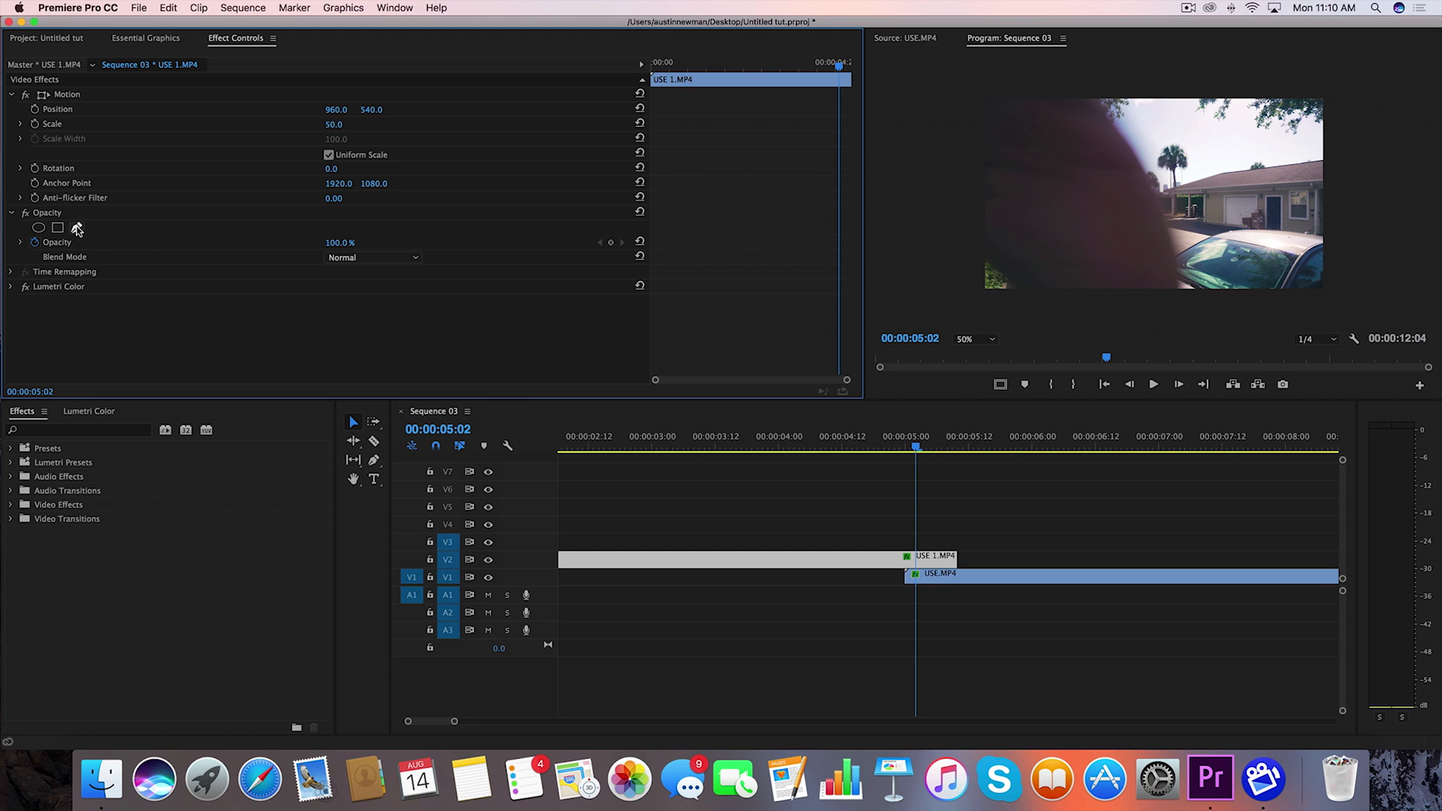
Draw a freeform pen mask on the top clip's Opacity, invert it and feather it to 65
{"action": "left_click", "coordinate": [39, 227]}
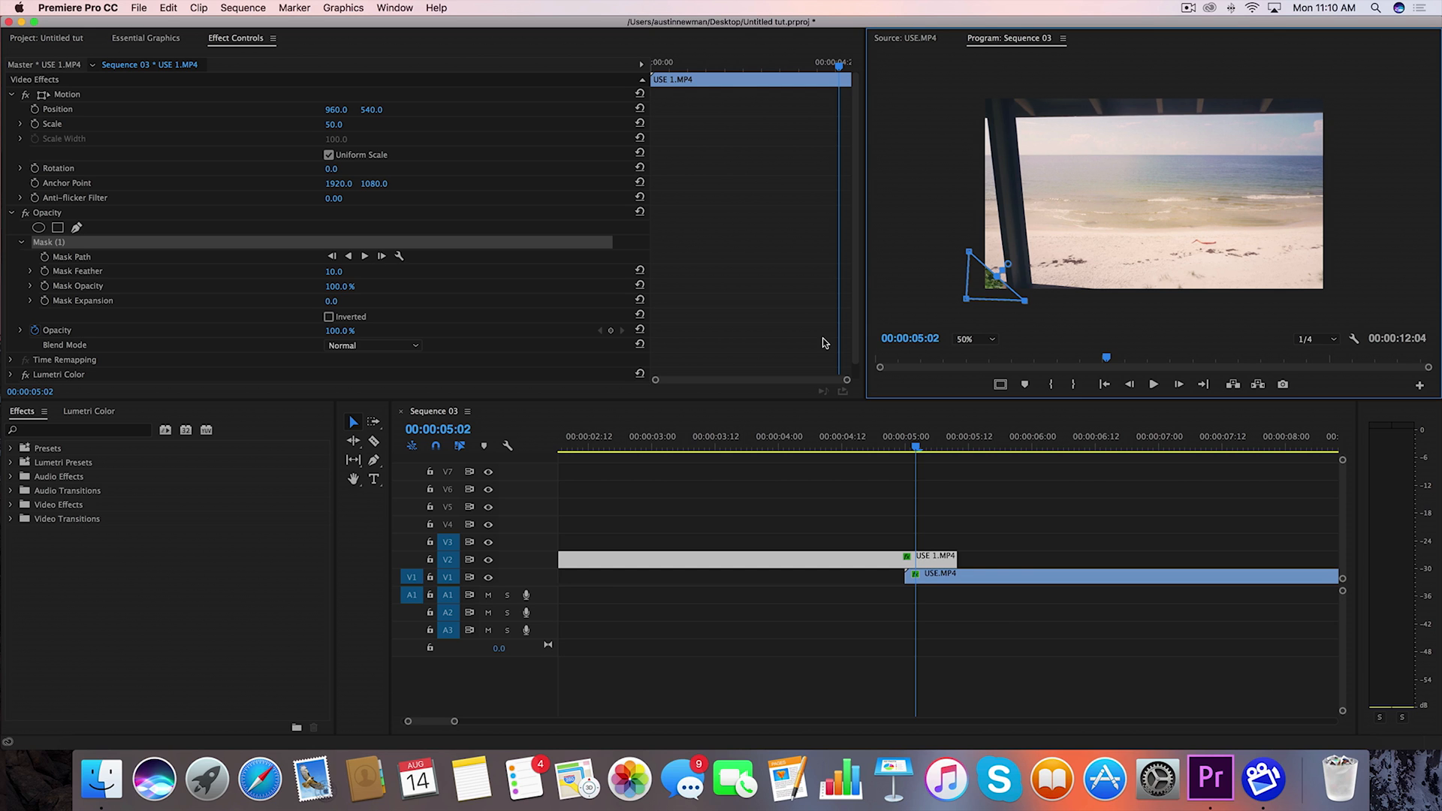
{"action": "left_click", "coordinate": [329, 317]}
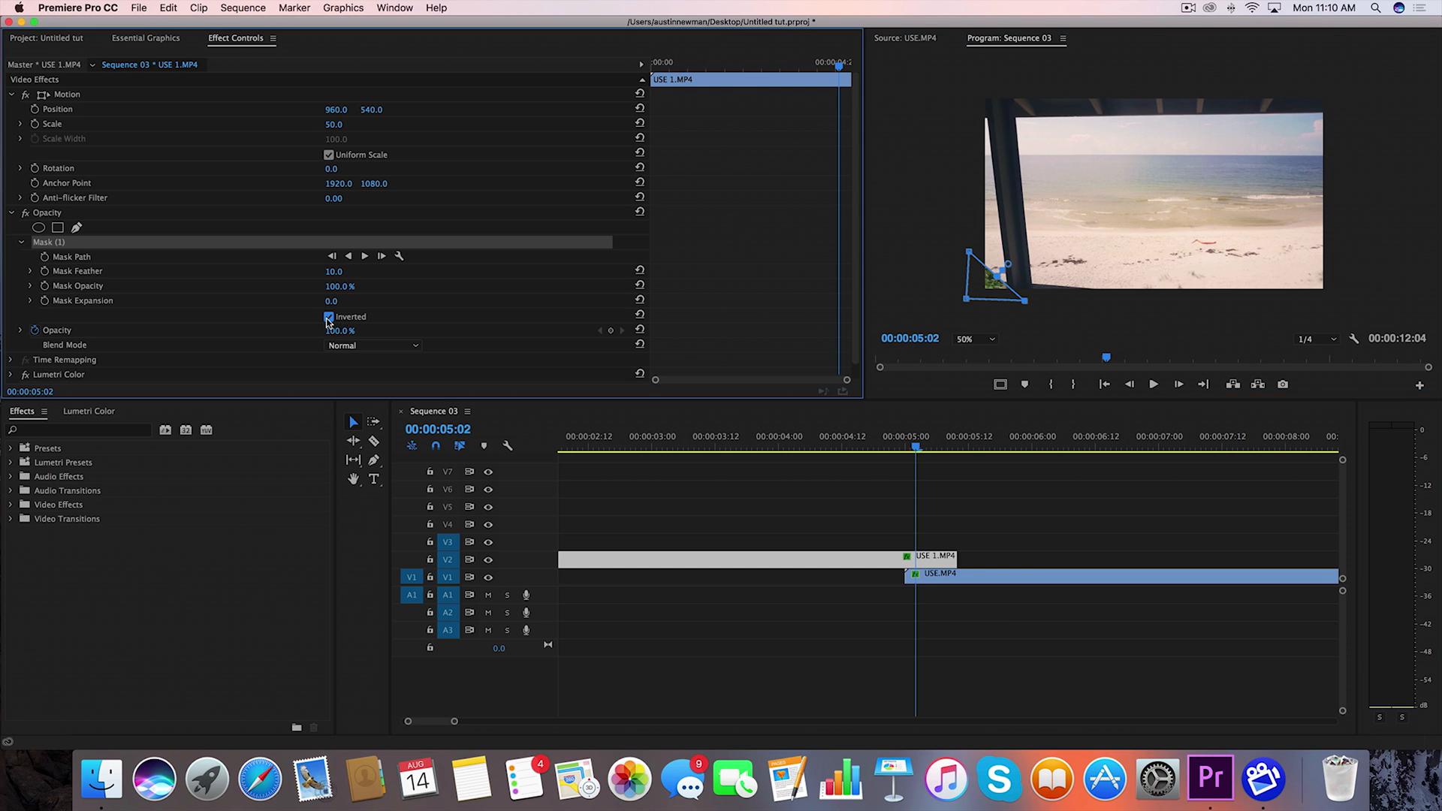
{"action": "left_click", "coordinate": [329, 317]}
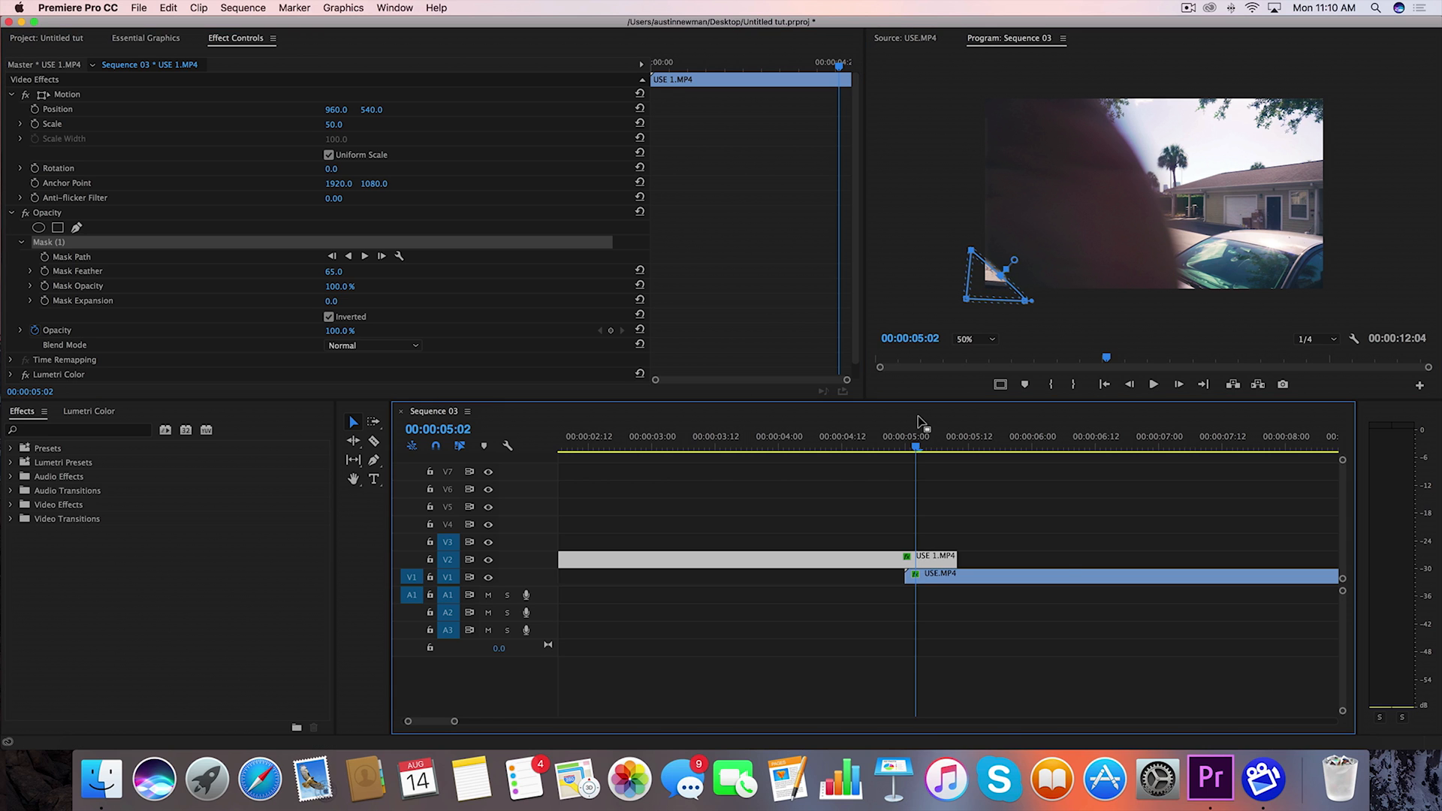
Keyframe the Mask Path at 00:00:05:02 and show the Mask (1) outline on the next frame
{"action": "left_click", "coordinate": [73, 257]}
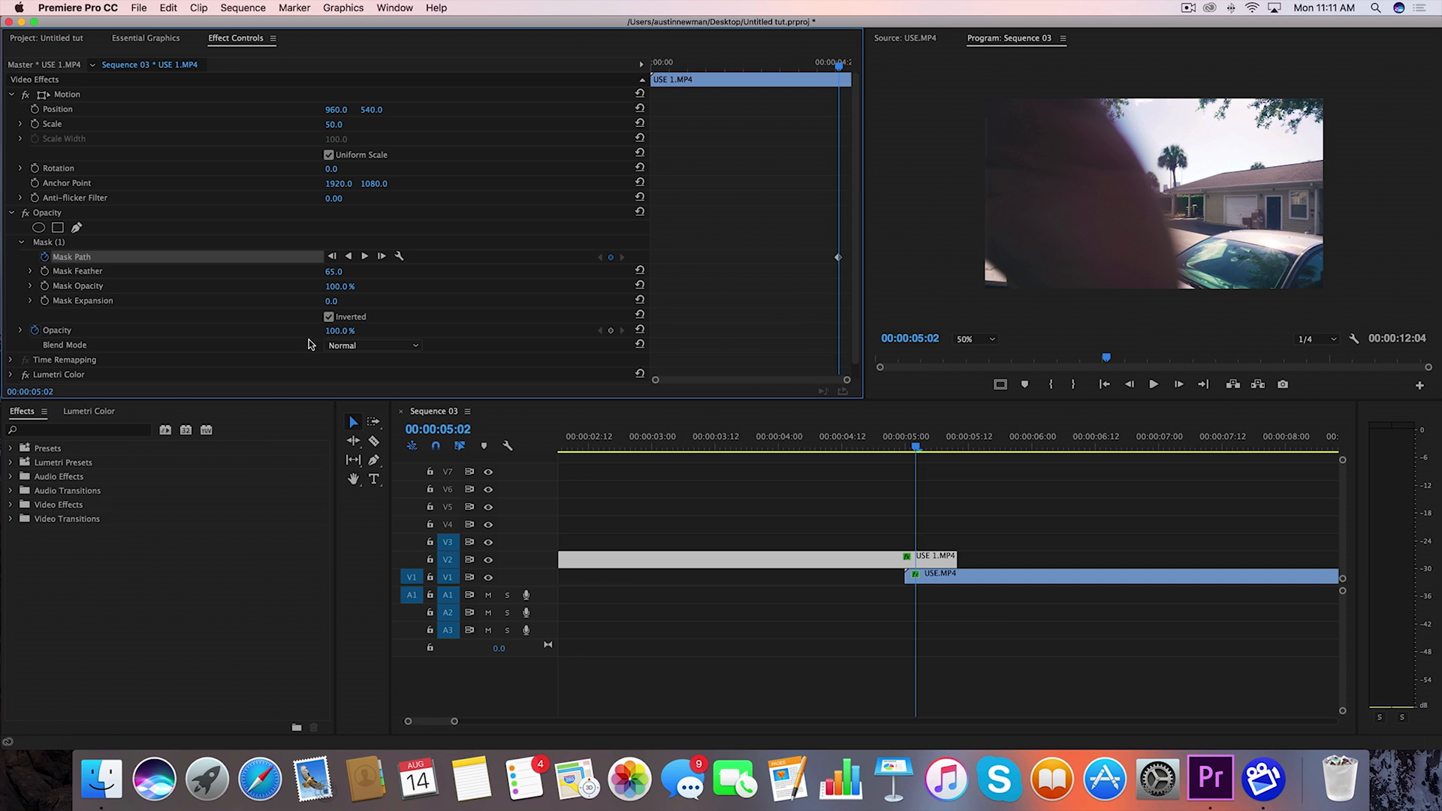
{"action": "mouse_move", "coordinate": [711, 182]}
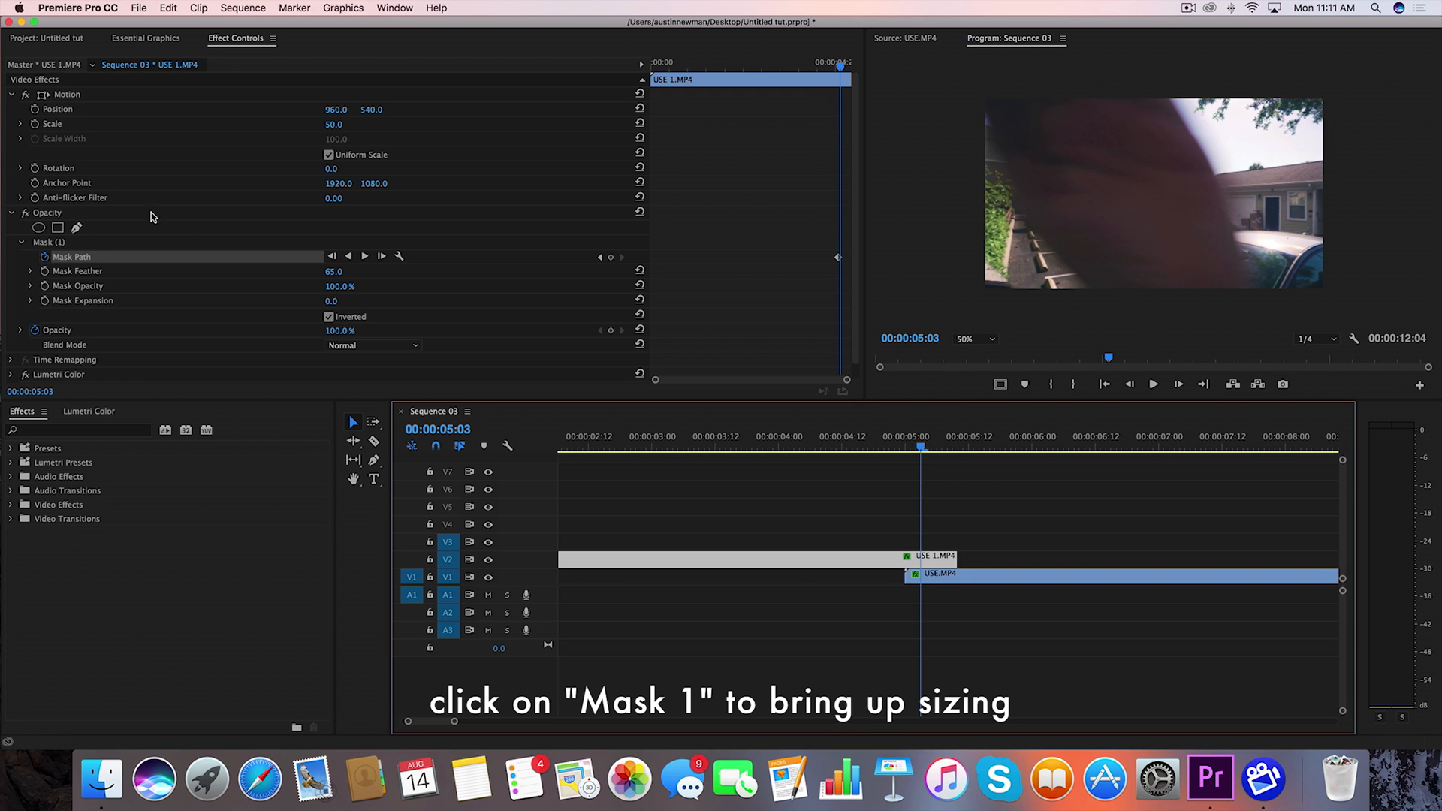
{"action": "left_click", "coordinate": [48, 242]}
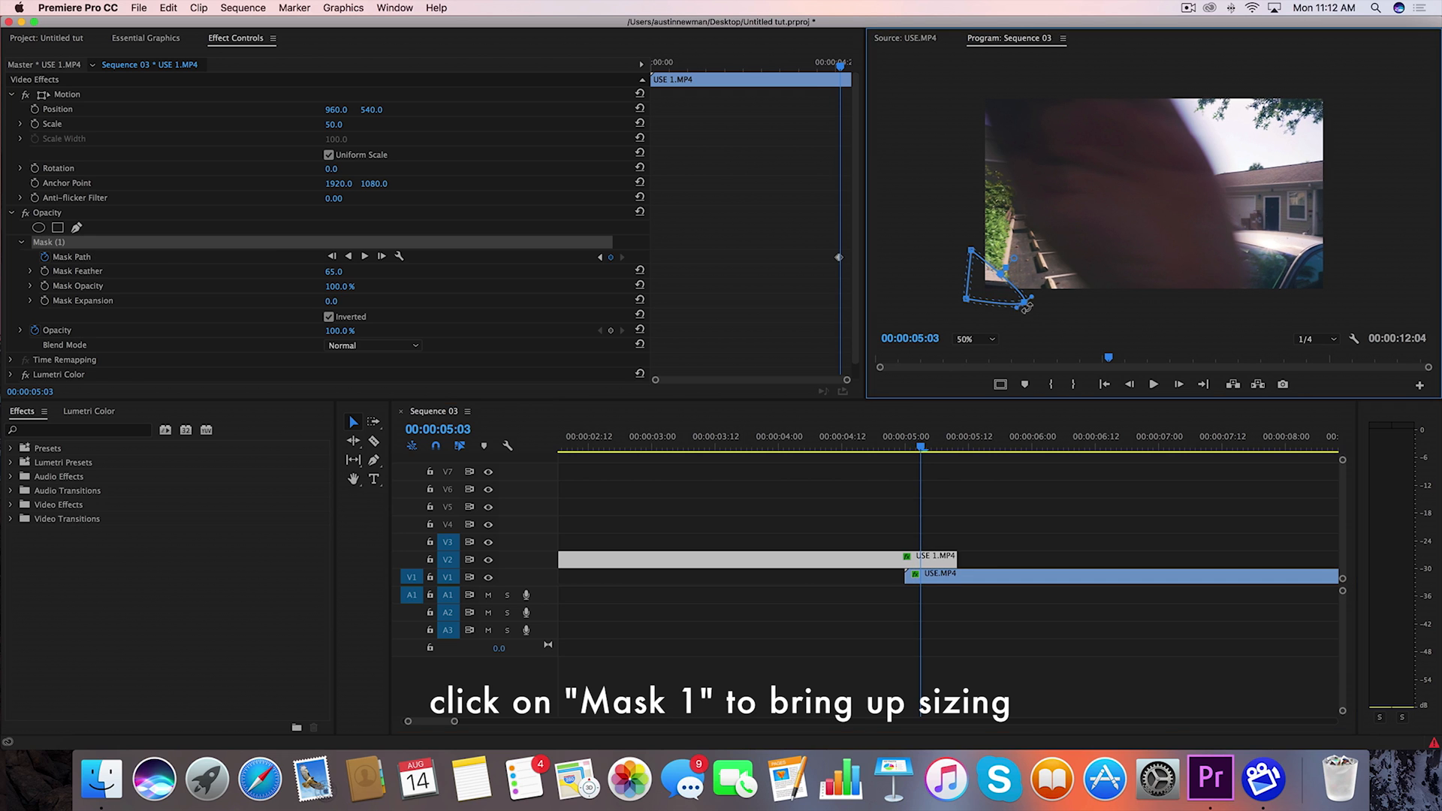